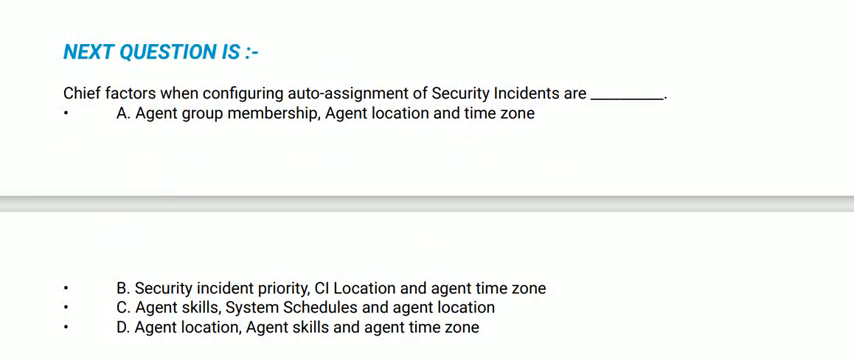
pyautogui.scroll(-3)
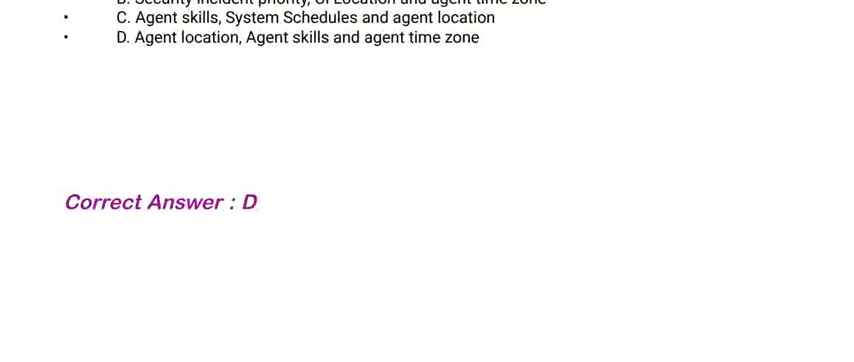
pyautogui.scroll(-3)
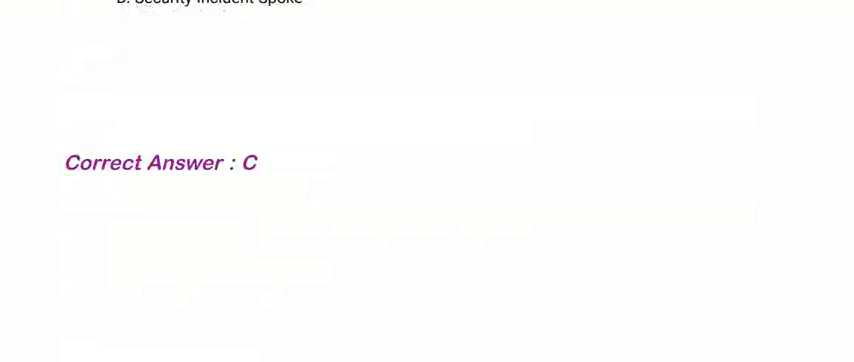
pyautogui.scroll(-3)
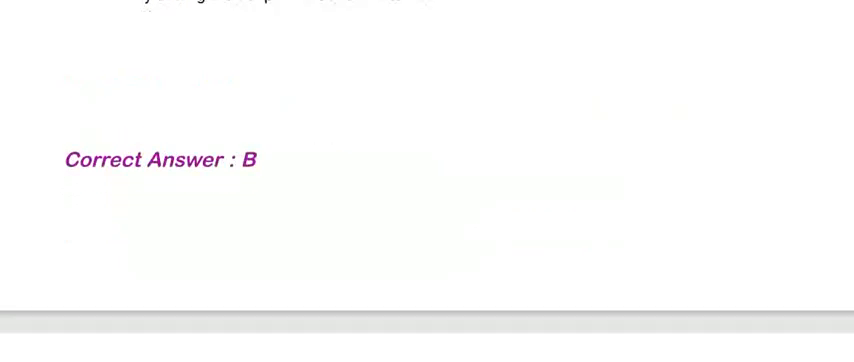